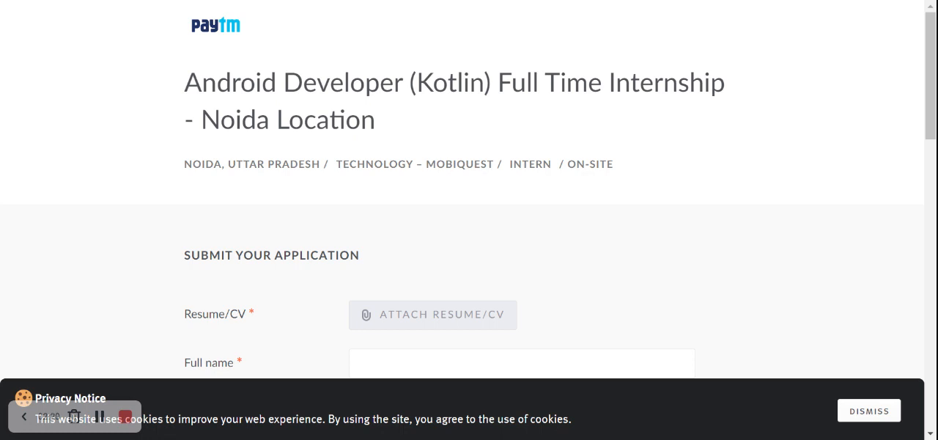
mouse_move(701, 147)
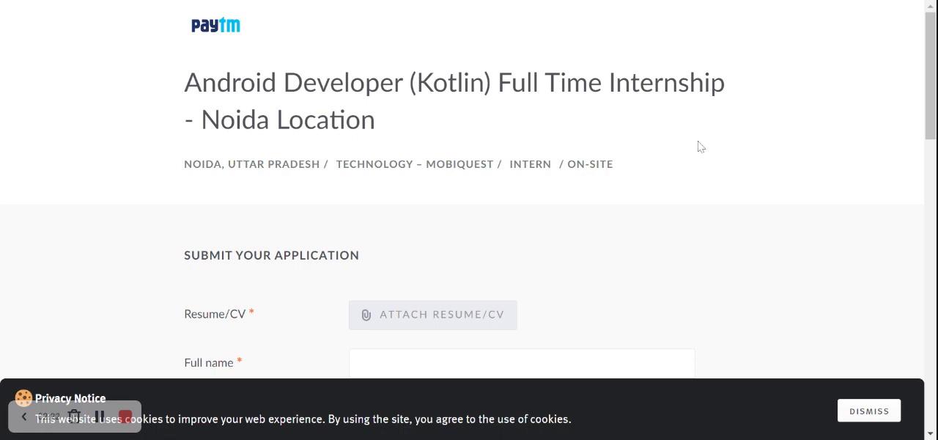
scroll(down, 3)
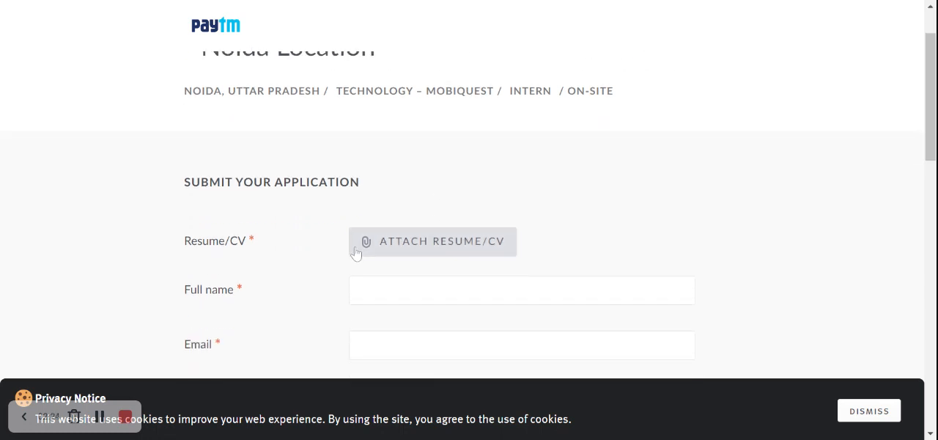
mouse_move(408, 236)
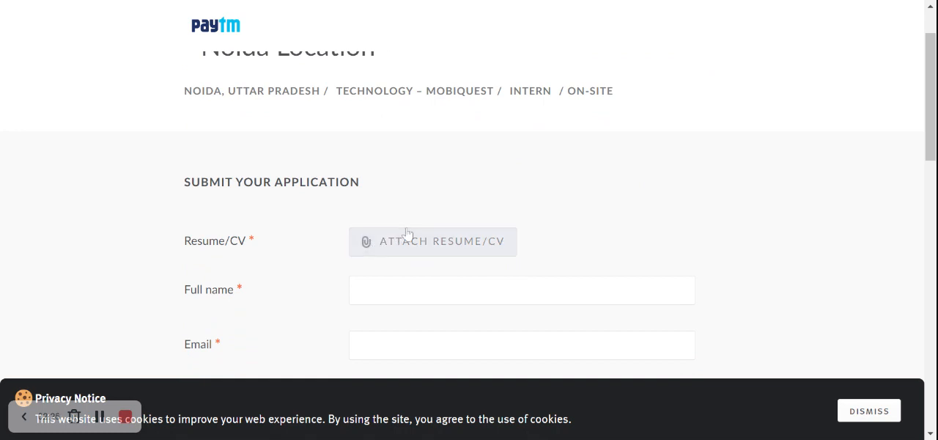
mouse_move(422, 257)
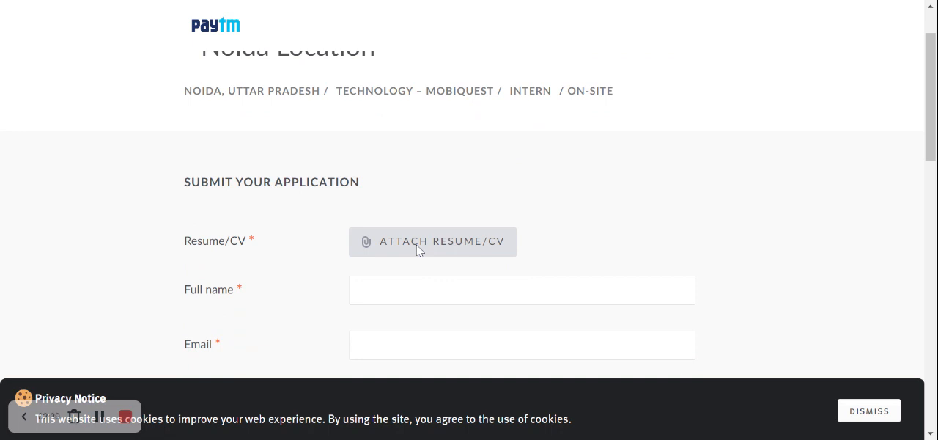
scroll(down, 3)
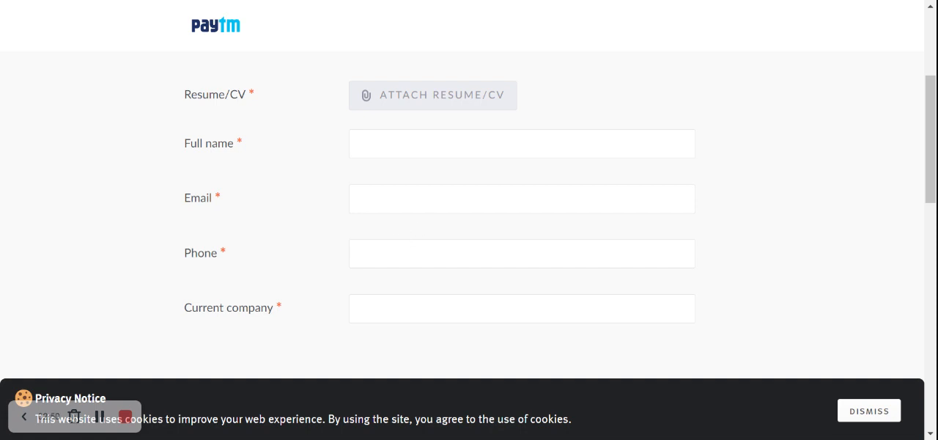
scroll(down, 3)
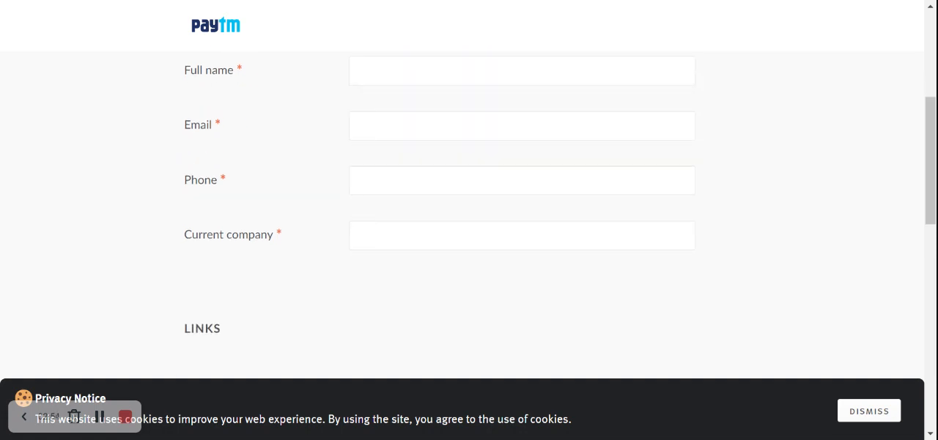
scroll(down, 3)
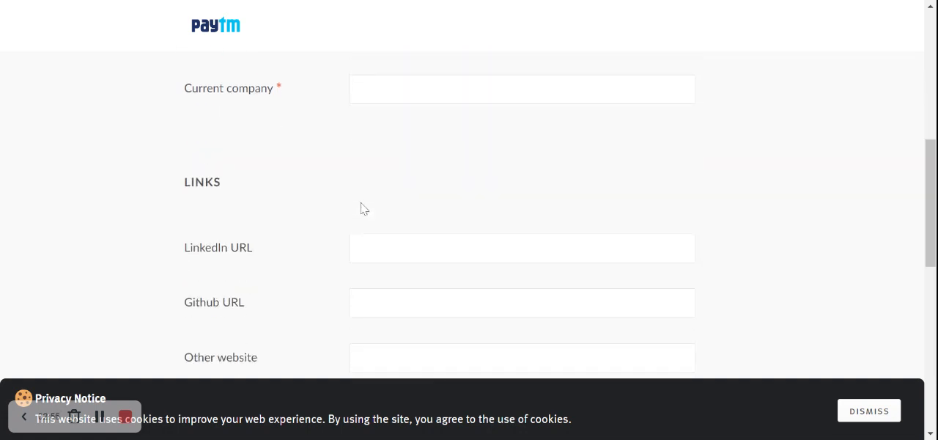
scroll(up, 3)
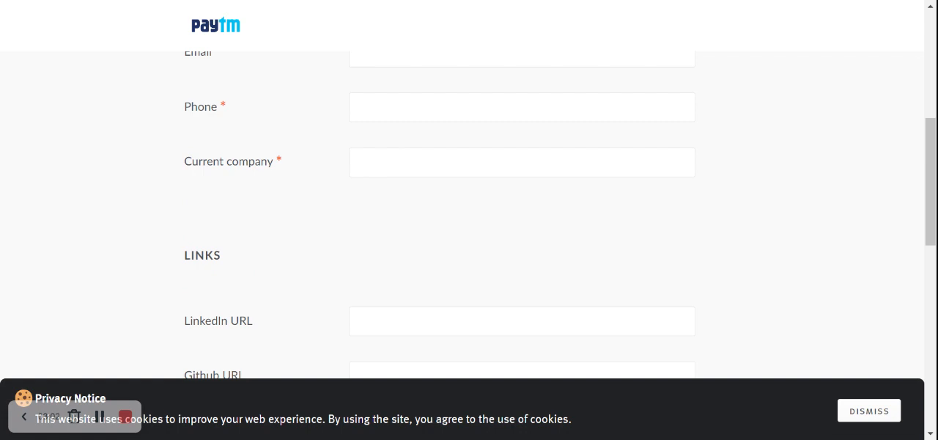
scroll(down, 3)
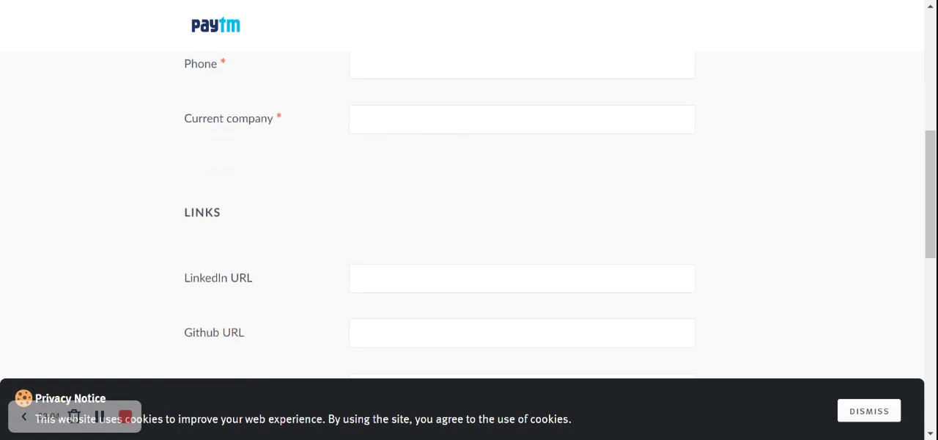
scroll(down, 3)
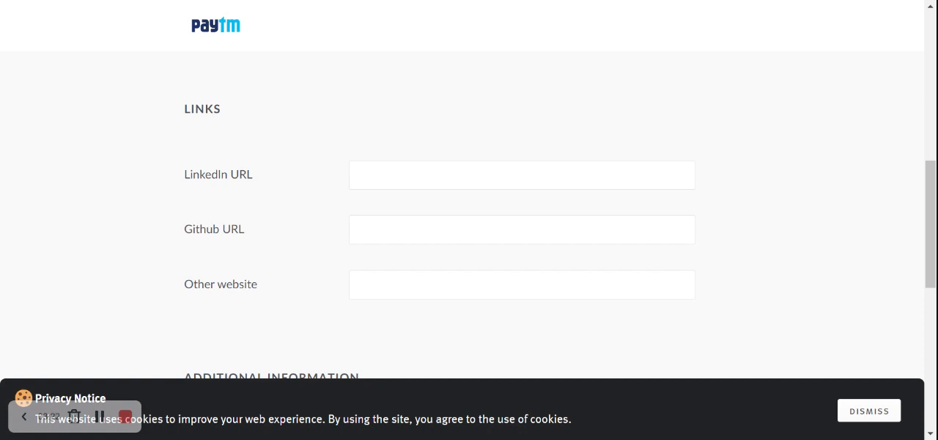
scroll(down, 3)
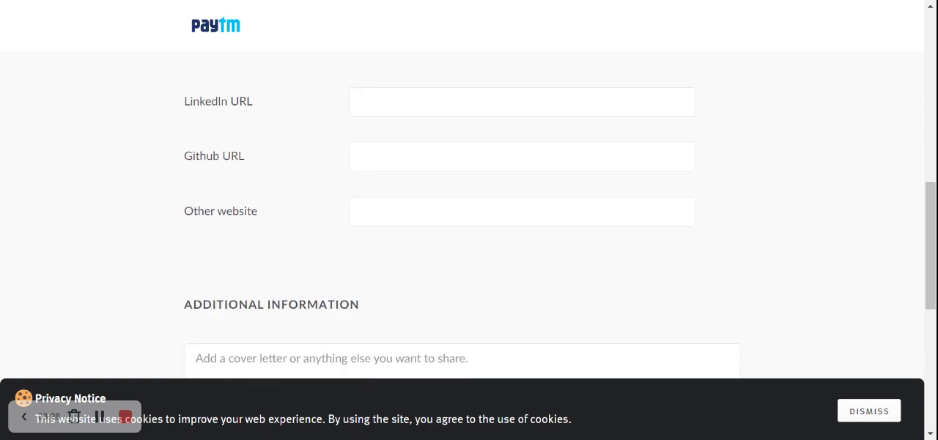
mouse_move(436, 184)
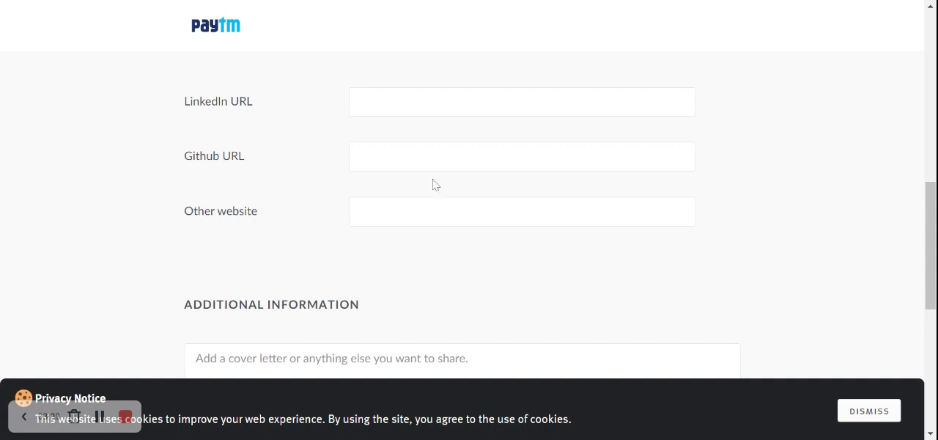
mouse_move(383, 200)
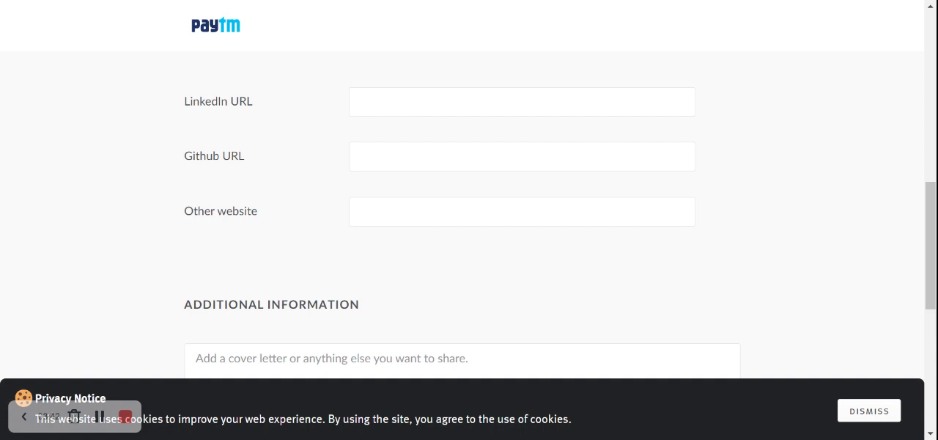
scroll(down, 3)
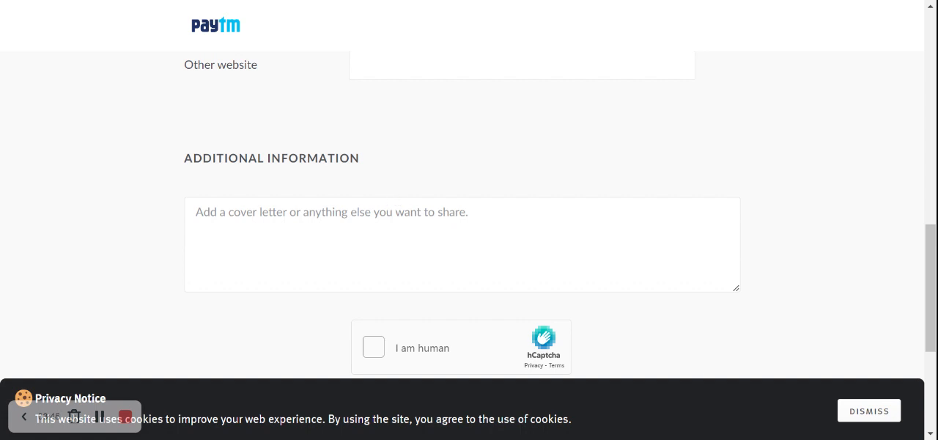
mouse_move(636, 182)
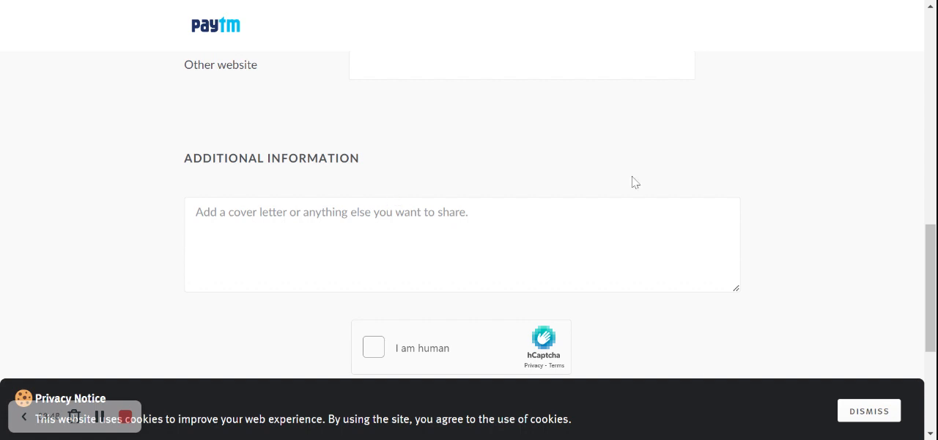
scroll(down, 3)
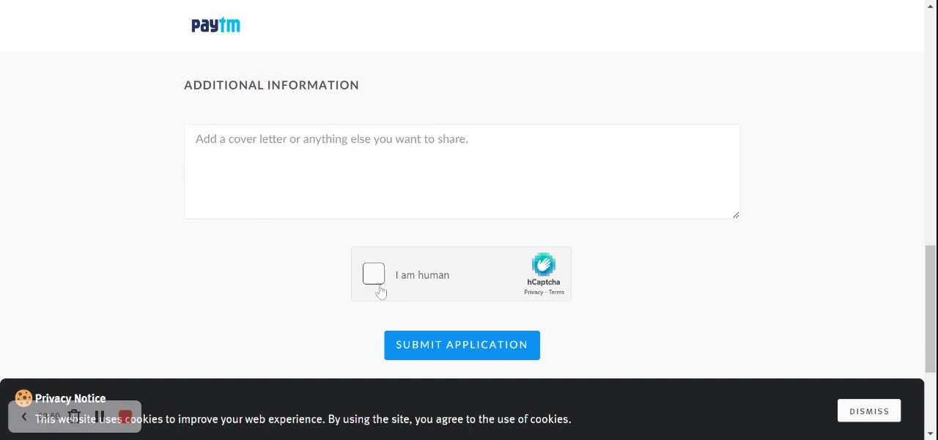
mouse_move(436, 352)
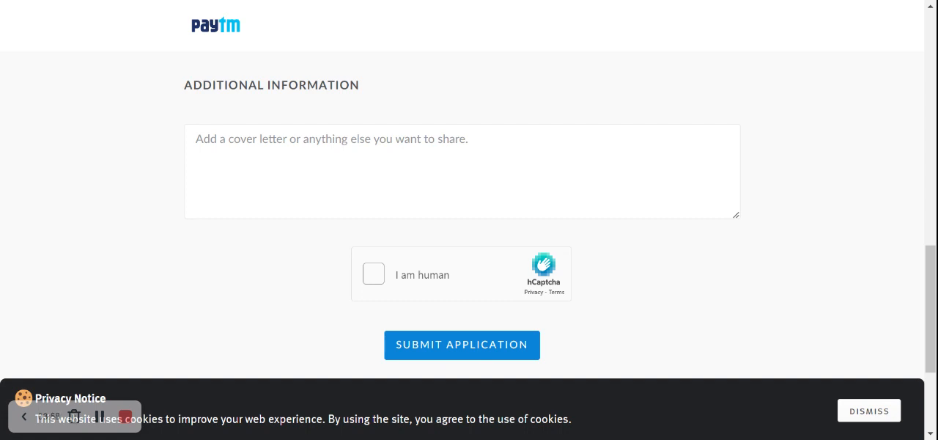
mouse_move(473, 336)
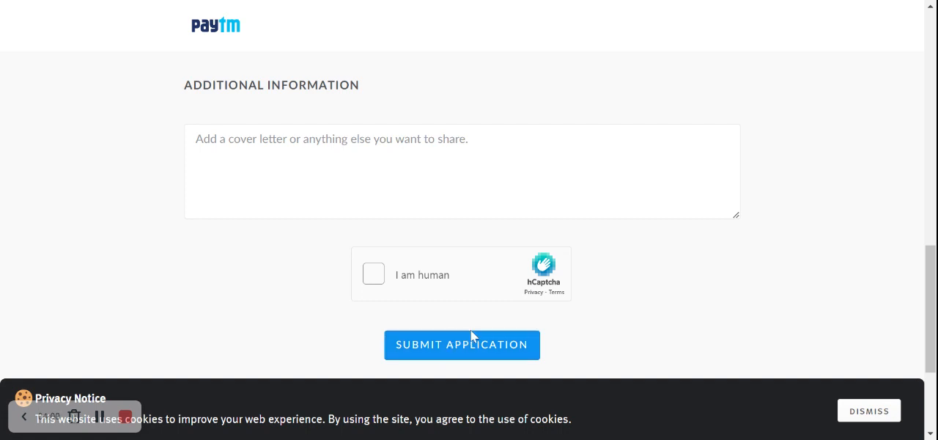
mouse_move(475, 258)
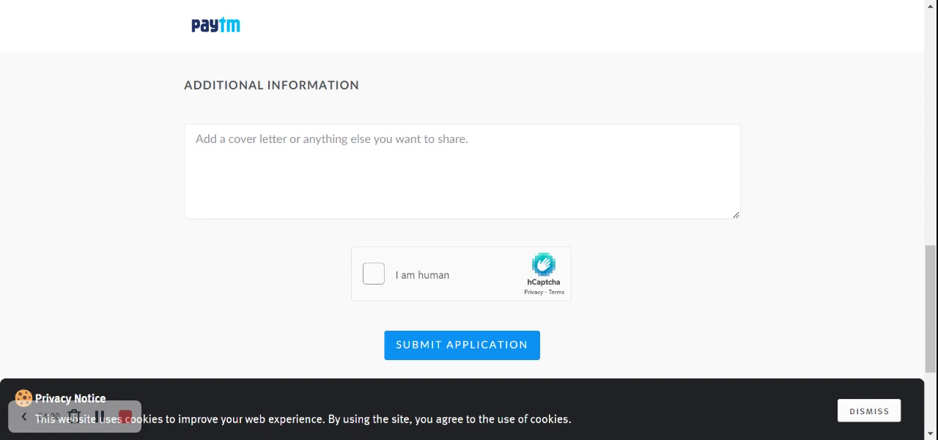
mouse_move(137, 300)
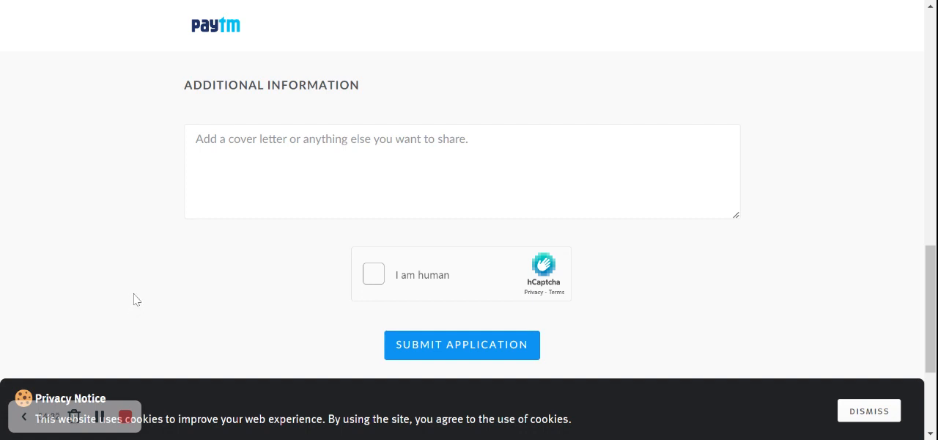
mouse_move(138, 387)
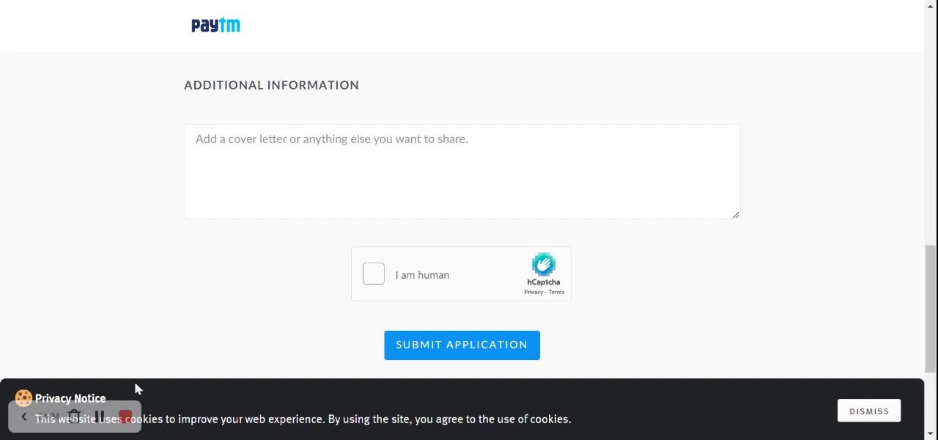